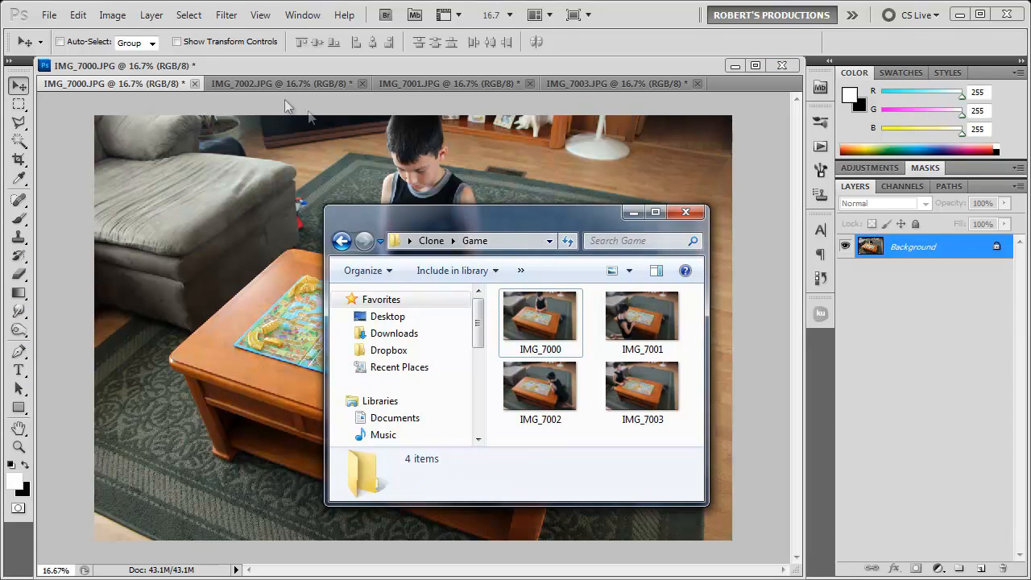
Close the Windows Explorer Game folder window so IMG_7000 is displayed
click(686, 212)
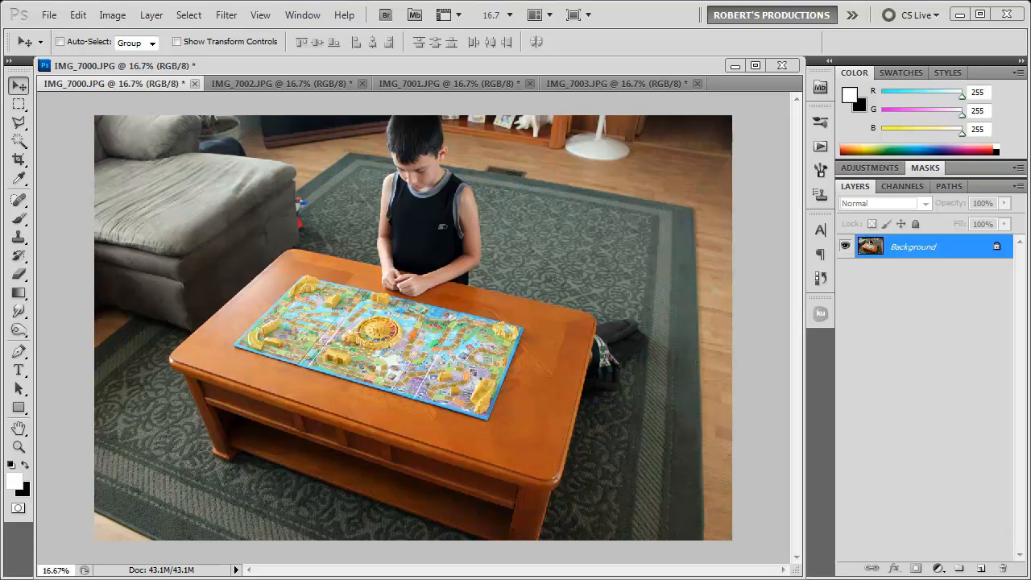
mouse_move(446, 266)
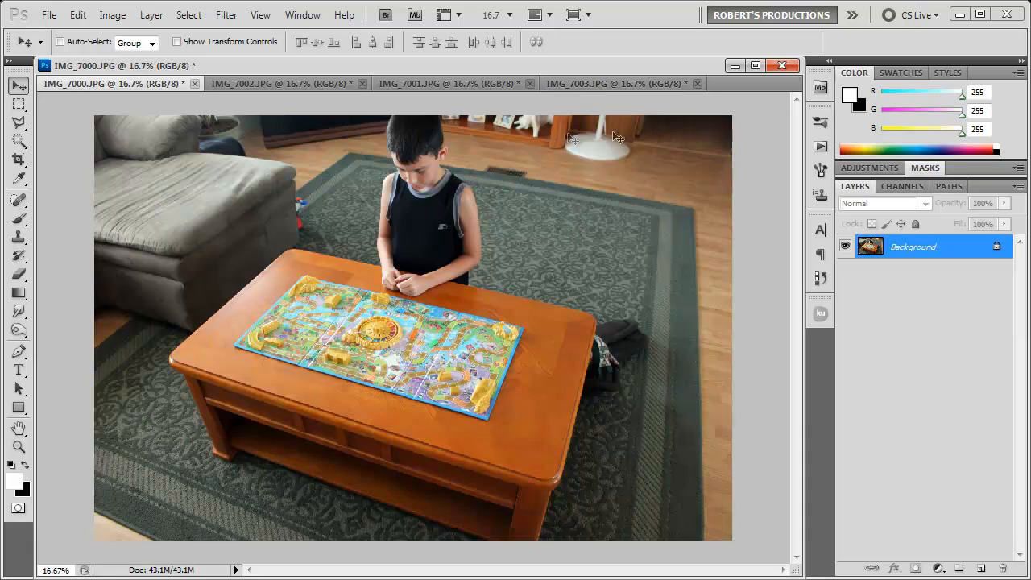
mouse_move(212, 430)
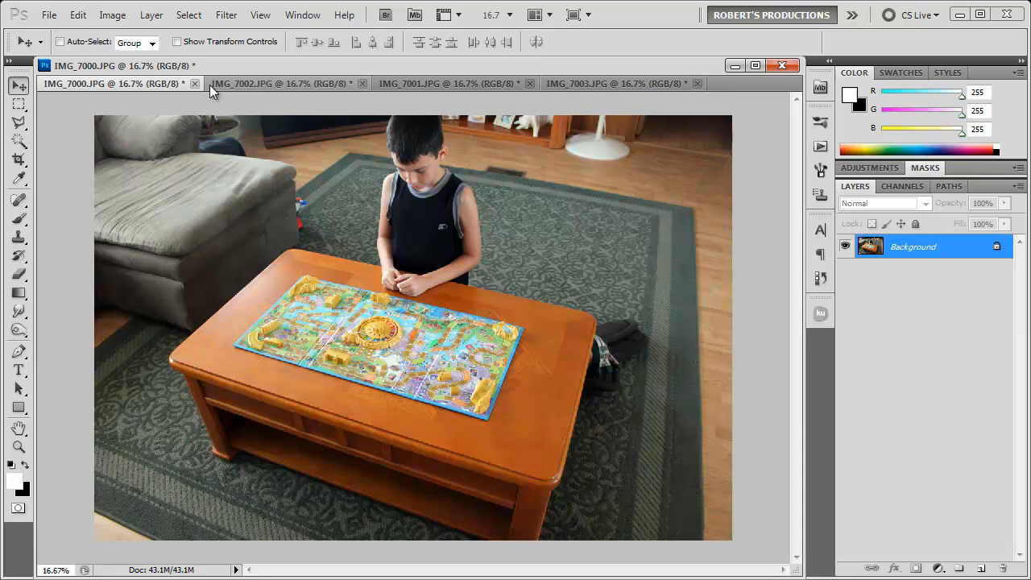
mouse_move(282, 83)
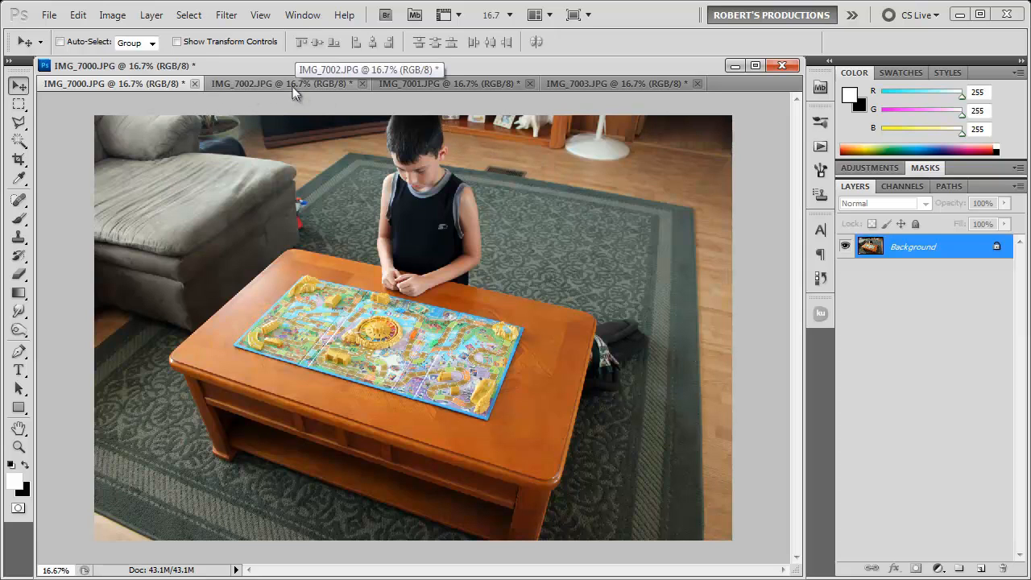
Bring IMG_7002 into IMG_7000 as a new layer, then move to IMG_7001
click(286, 83)
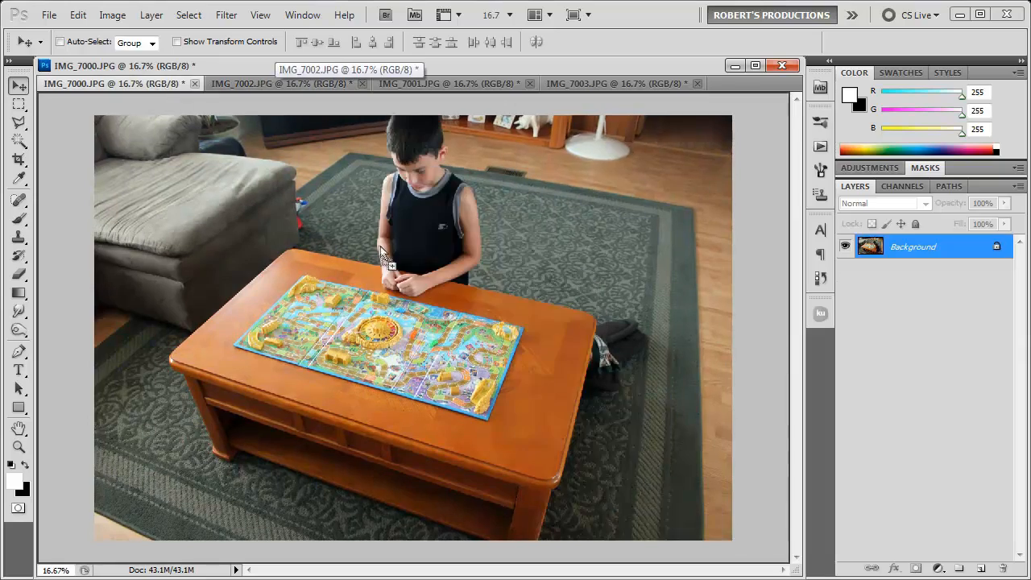
click(463, 83)
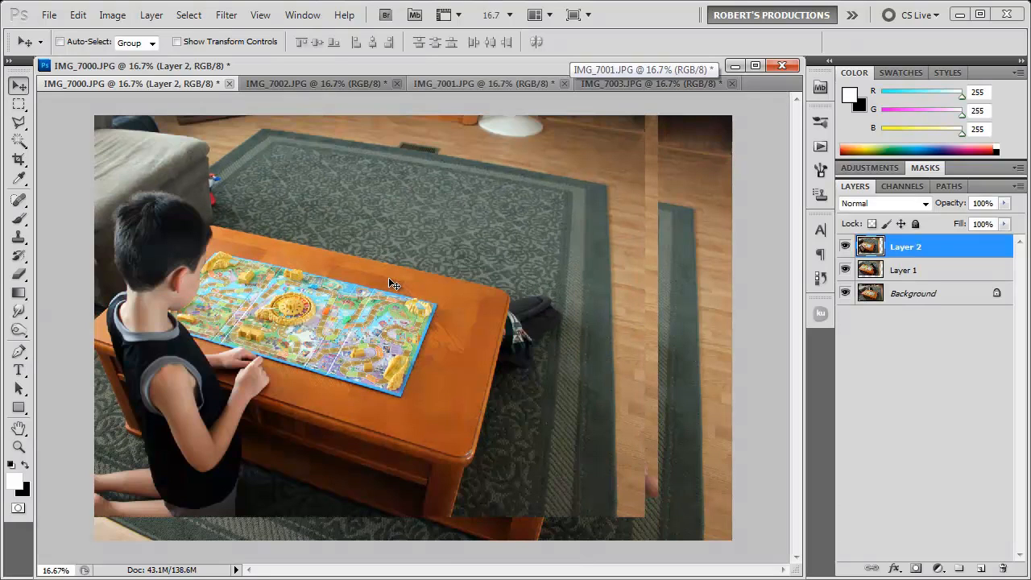
click(645, 83)
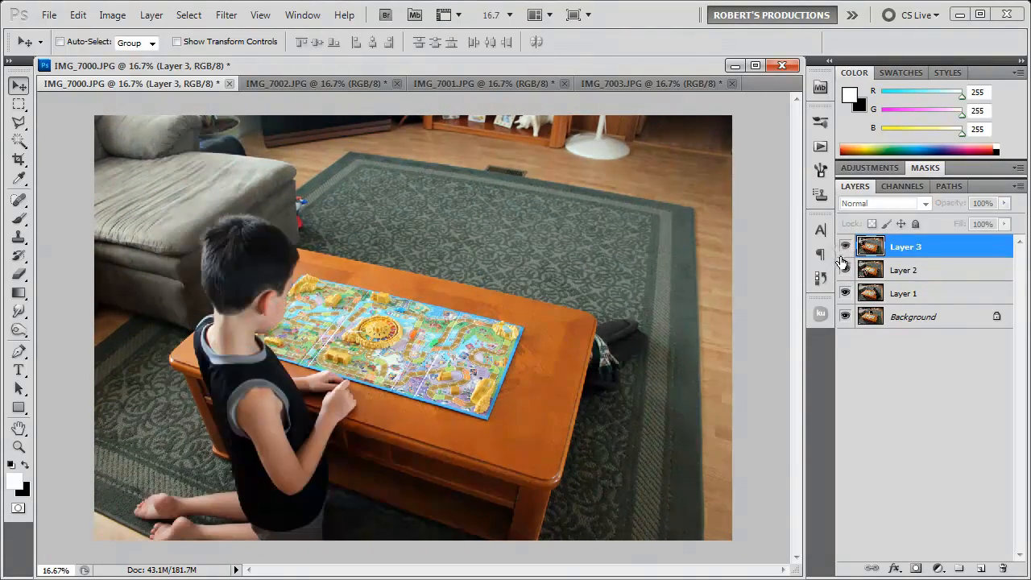
Hide Layers 2 and 3 and turn Layer 1 back on
click(846, 247)
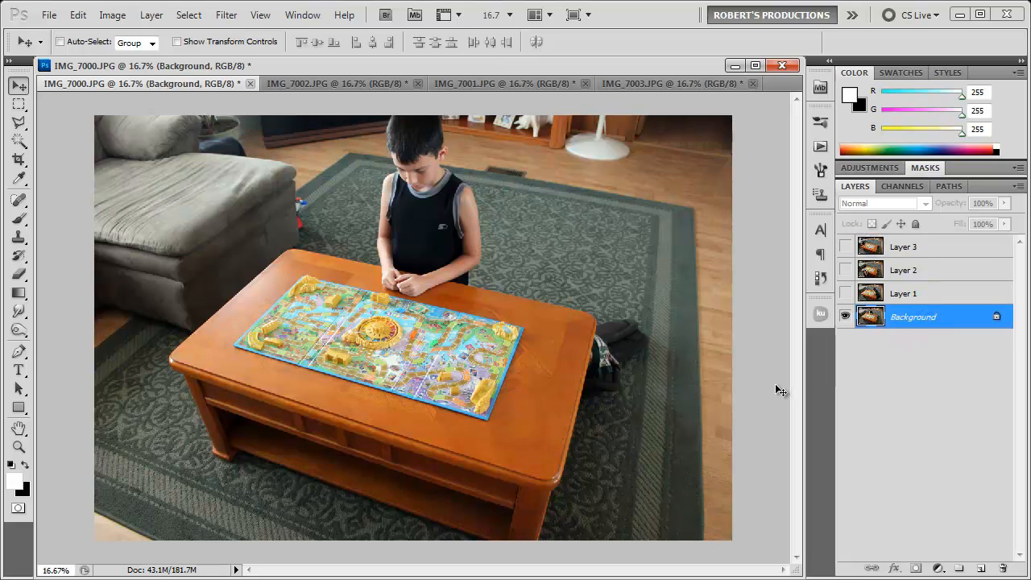
mouse_move(641, 279)
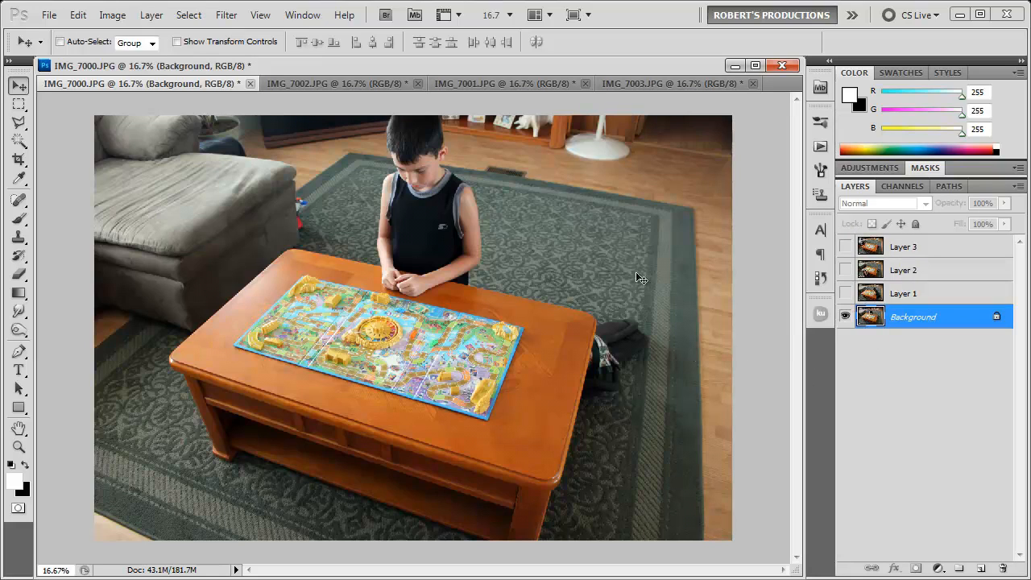
mouse_move(633, 258)
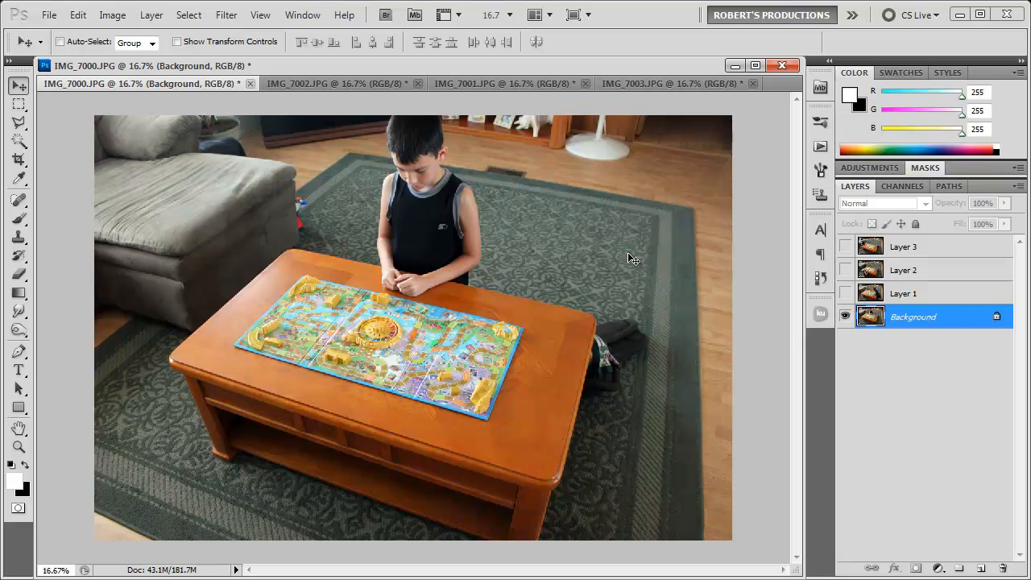
click(905, 294)
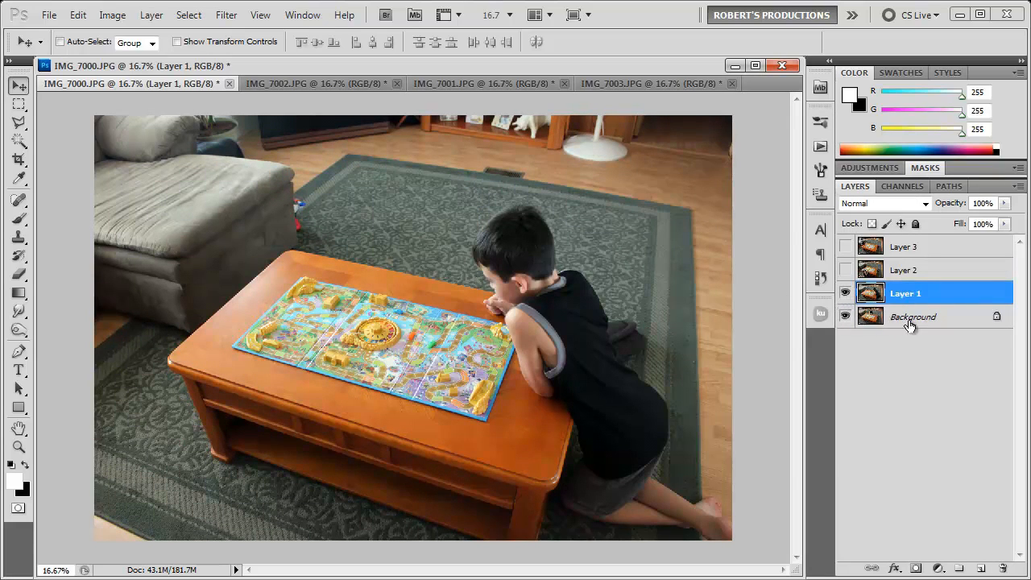
Add a mask to Layer 1, enlarge the brush, and paint black around the leaning boy
click(846, 316)
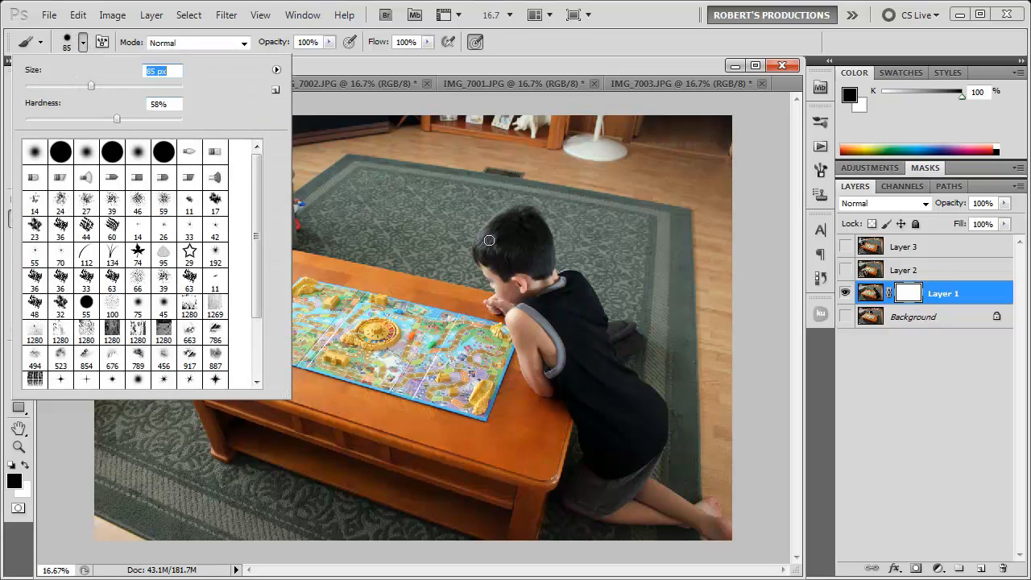
drag(91, 85, 144, 85)
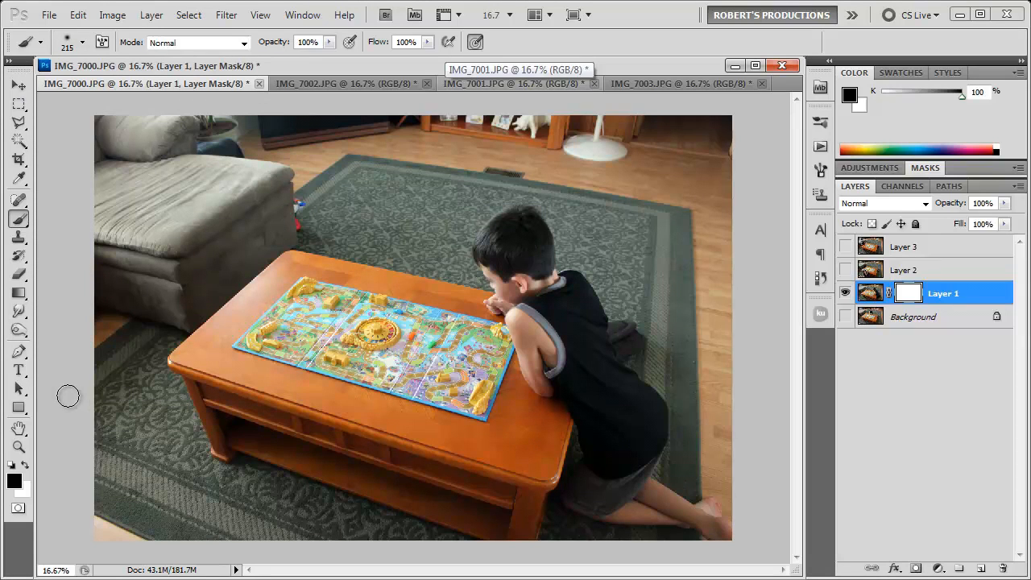
mouse_move(68, 482)
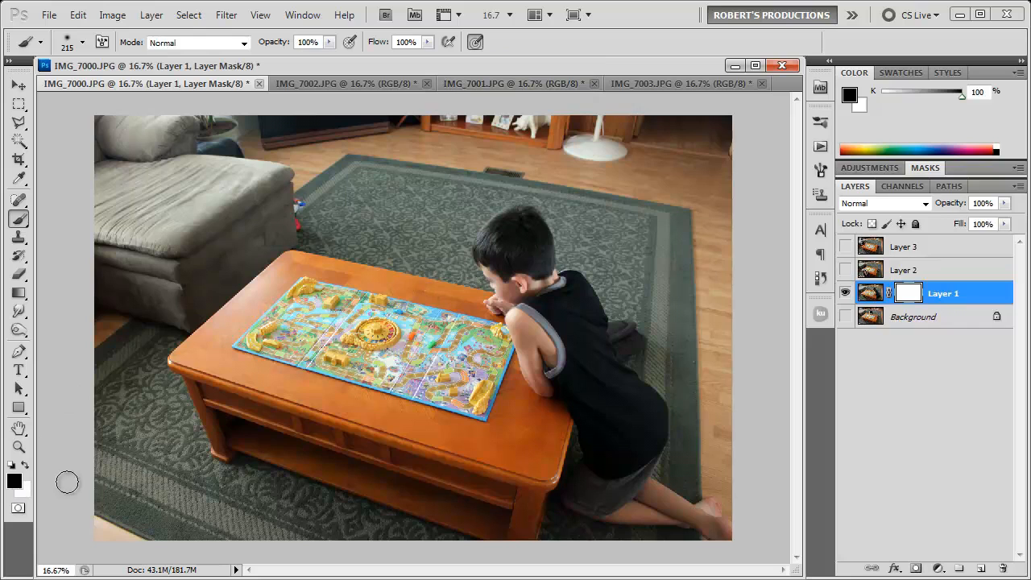
drag(483, 201, 435, 257)
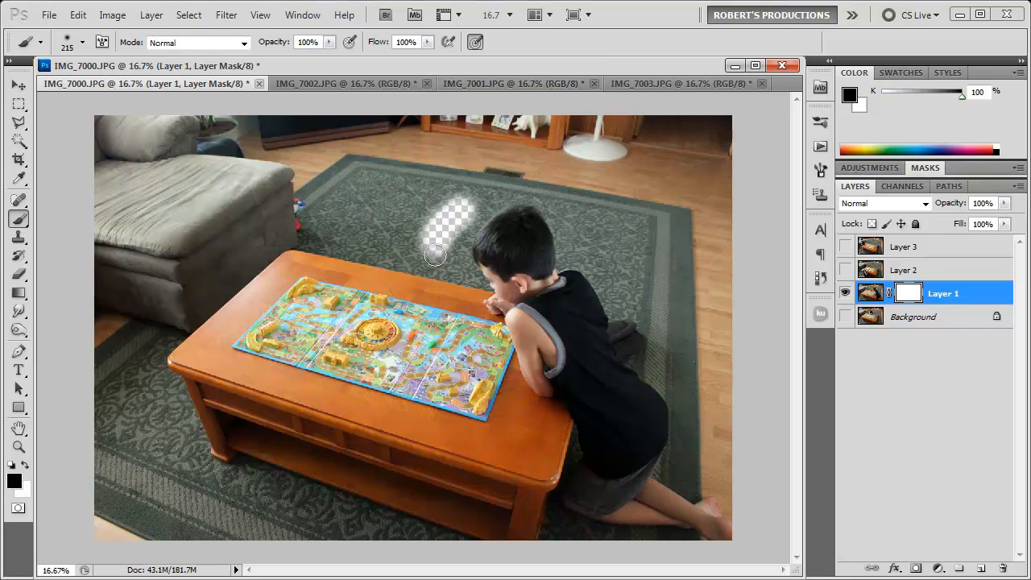
drag(435, 242, 535, 443)
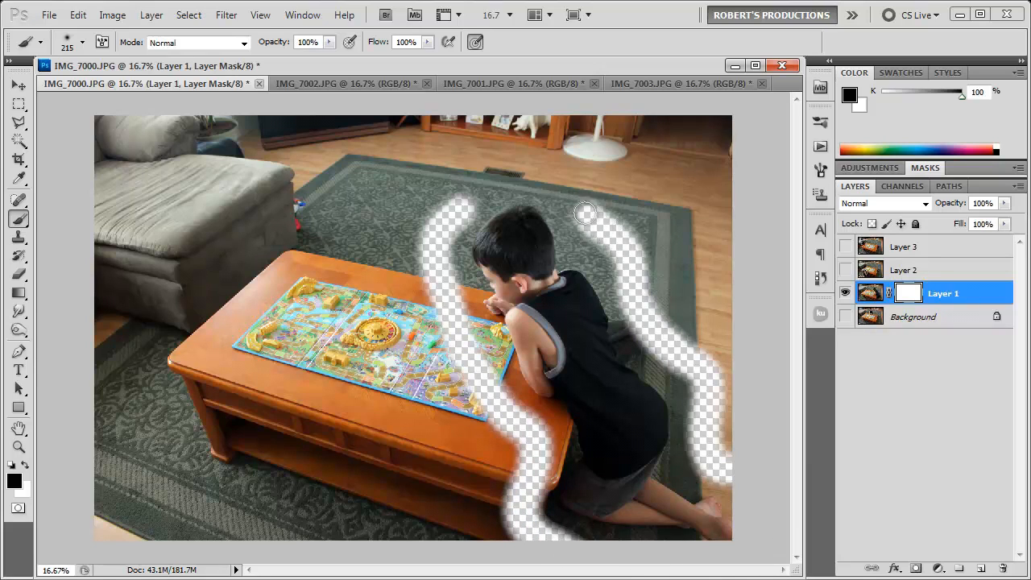
drag(586, 211, 483, 193)
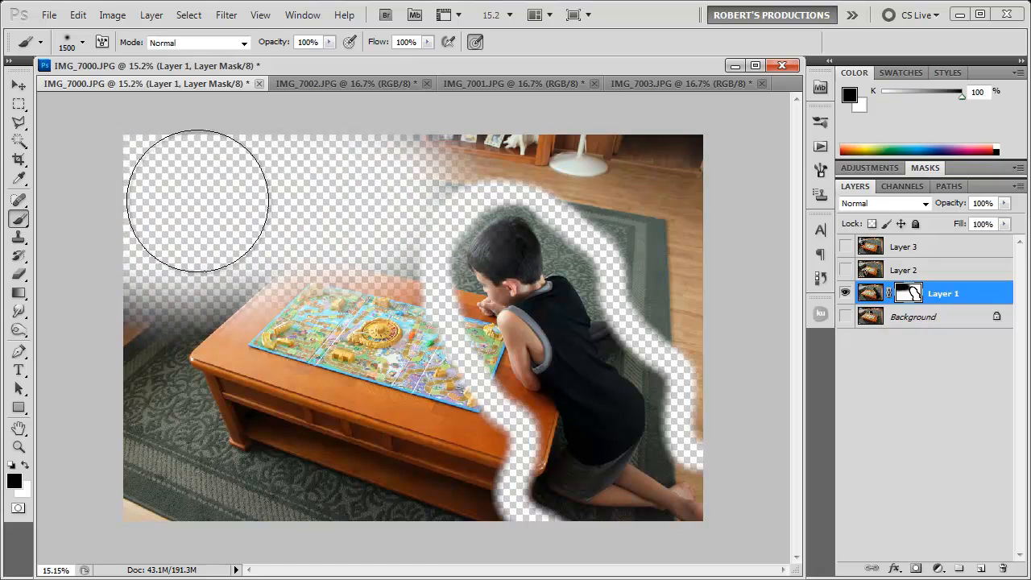
click(83, 42)
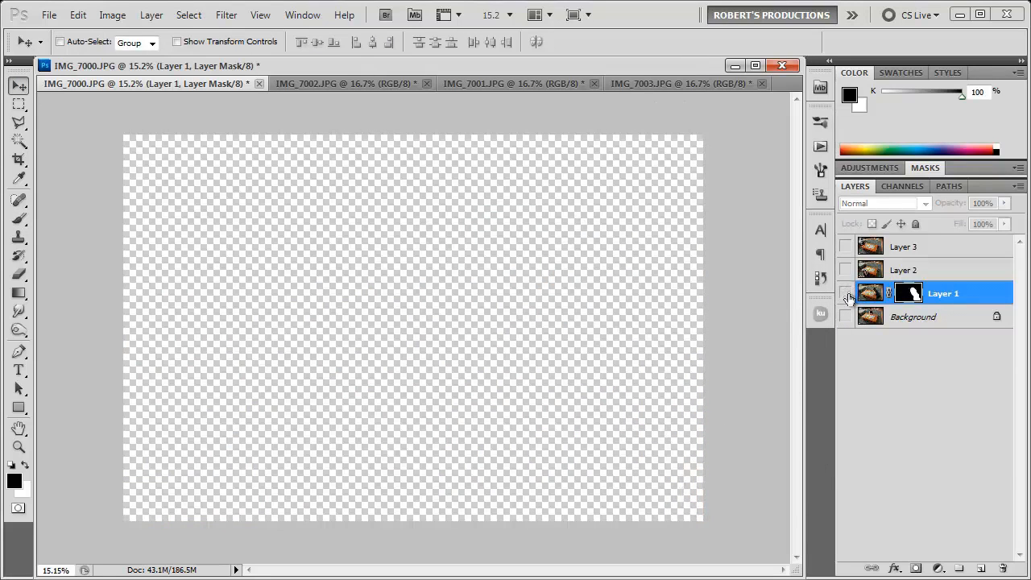
Select Layer 2 to mask out everything except its boy
click(846, 270)
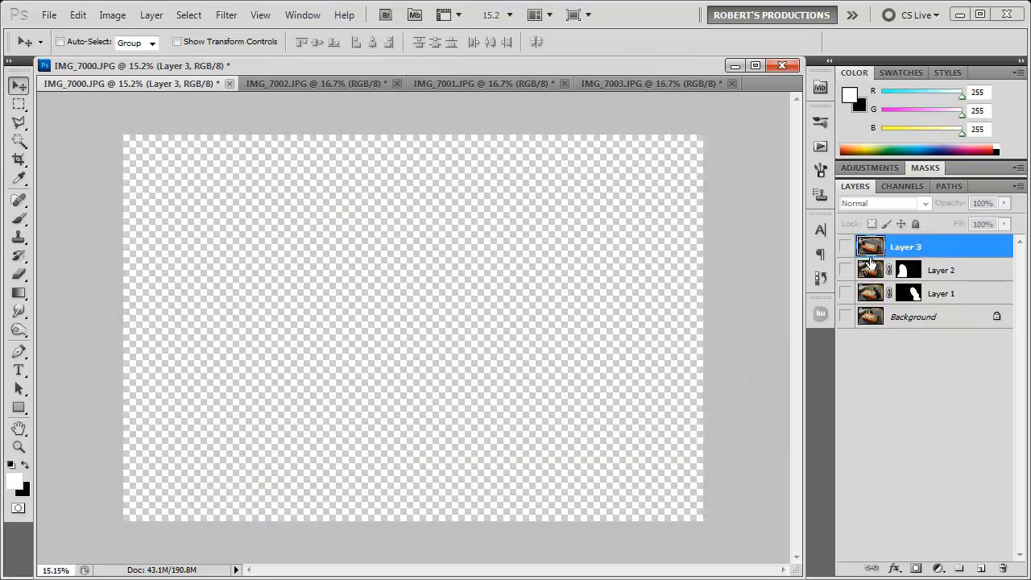
Mask Layer 3 and paint black over the table, board and area around the left boy
click(845, 247)
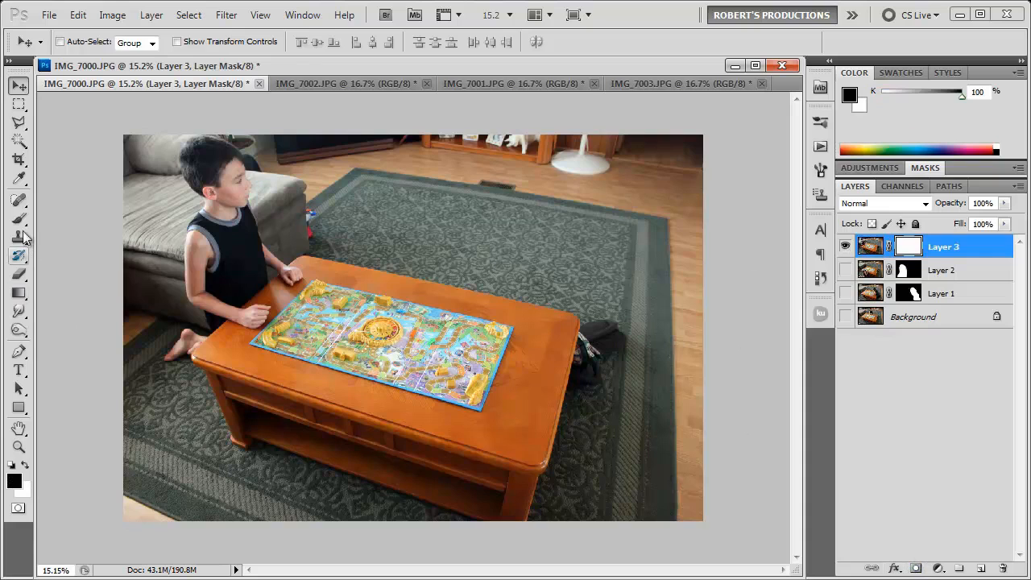
click(18, 218)
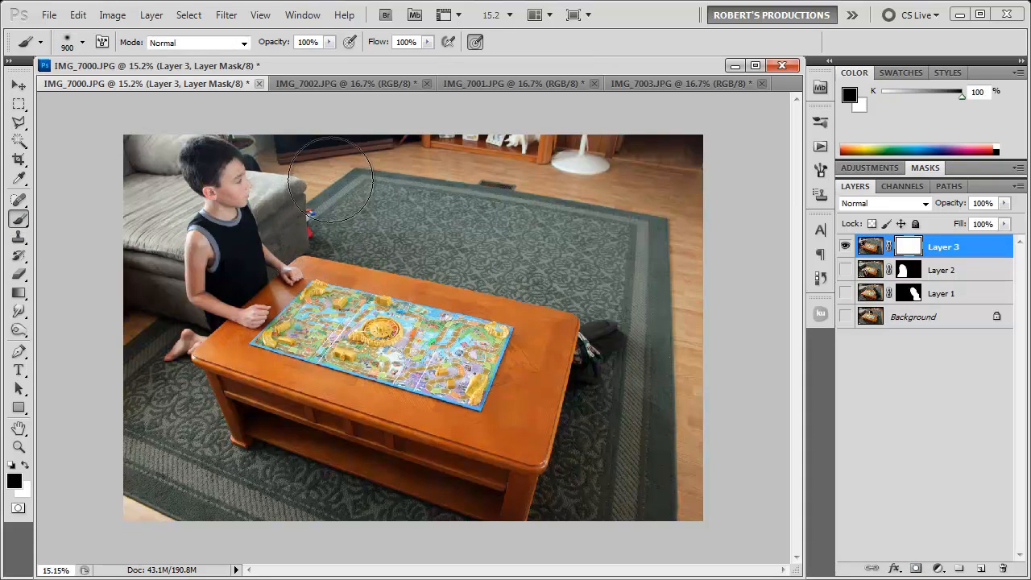
drag(330, 178, 226, 394)
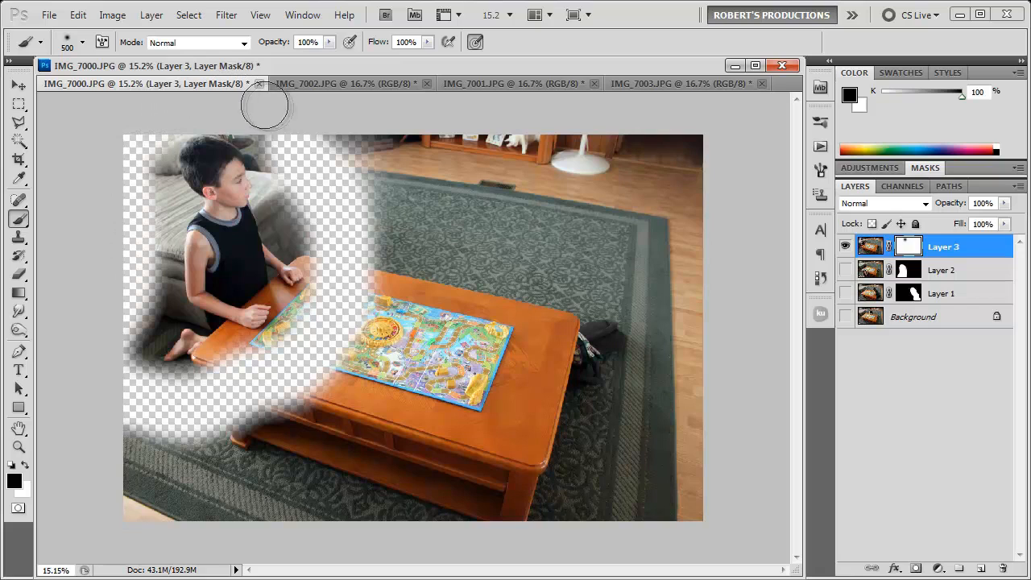
drag(266, 105, 352, 379)
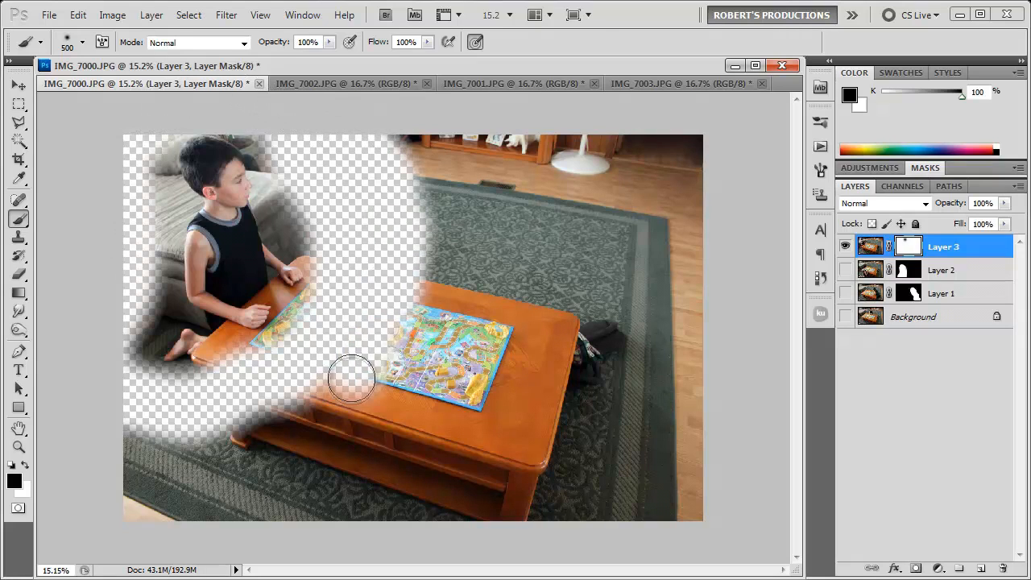
drag(352, 379, 153, 447)
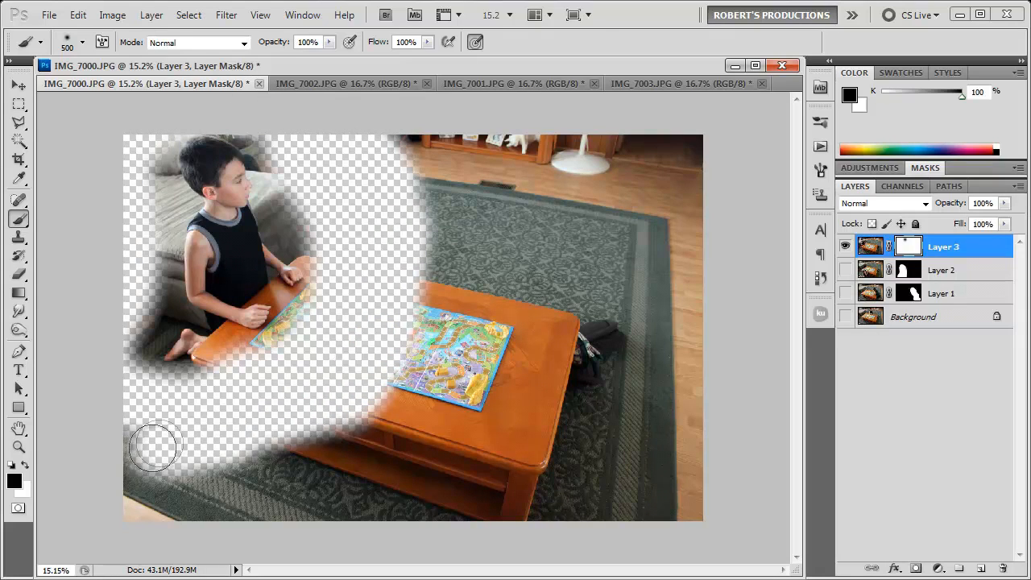
drag(153, 447, 202, 459)
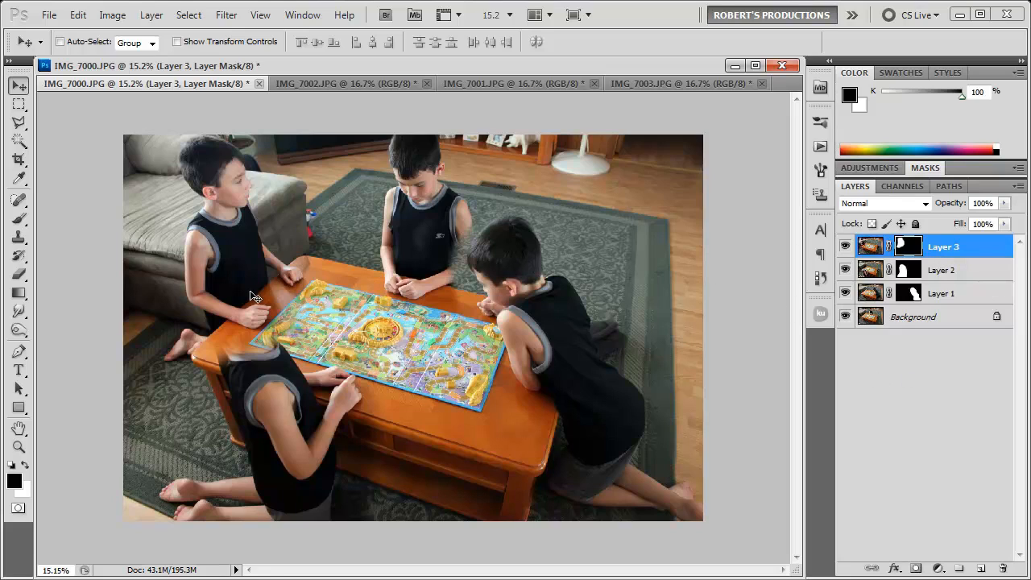
mouse_move(232, 186)
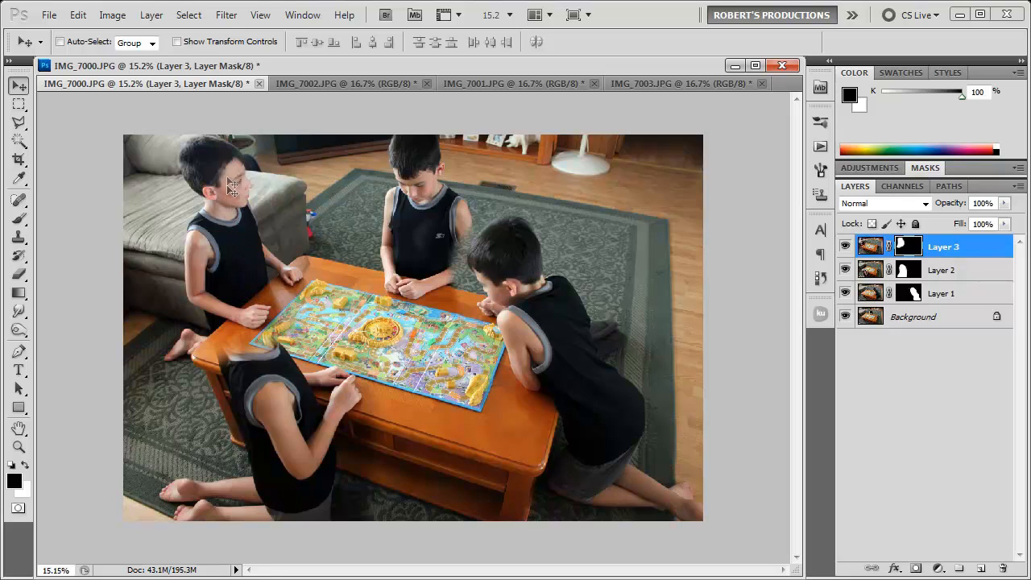
Show all layers and move Layer 3 below Layer 2 in the stack
double_click(943, 246)
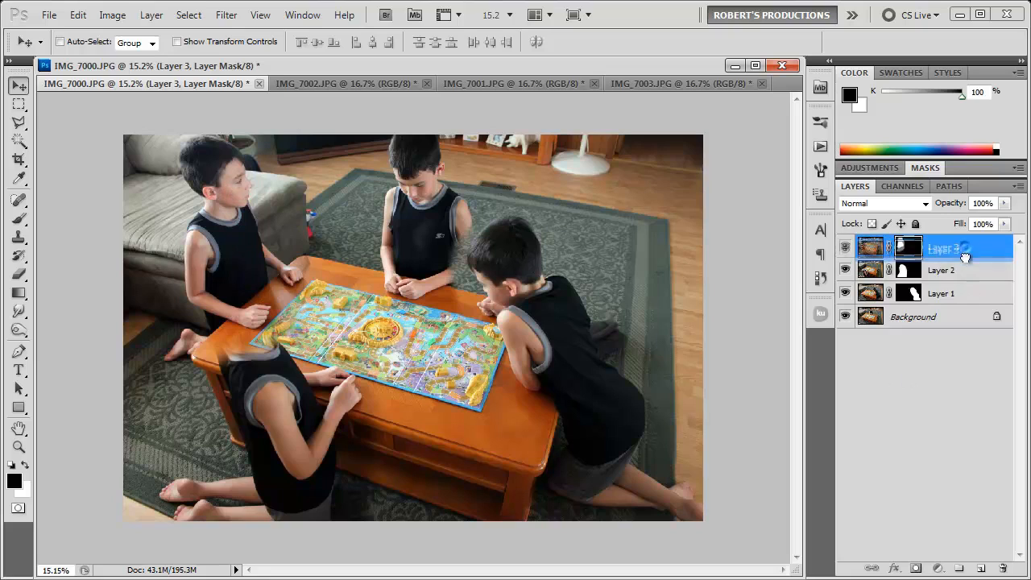
click(941, 270)
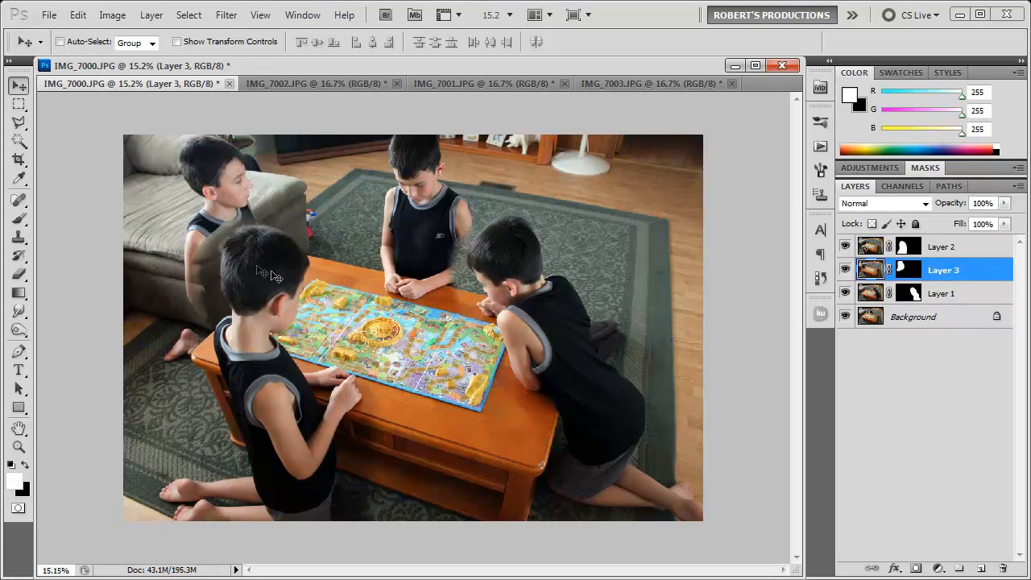
mouse_move(213, 209)
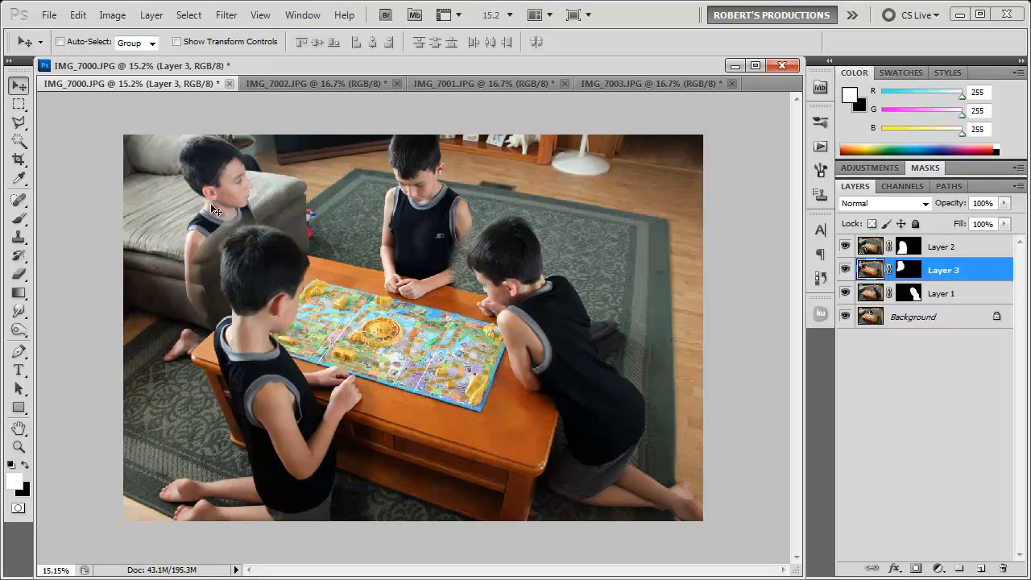
mouse_move(510, 256)
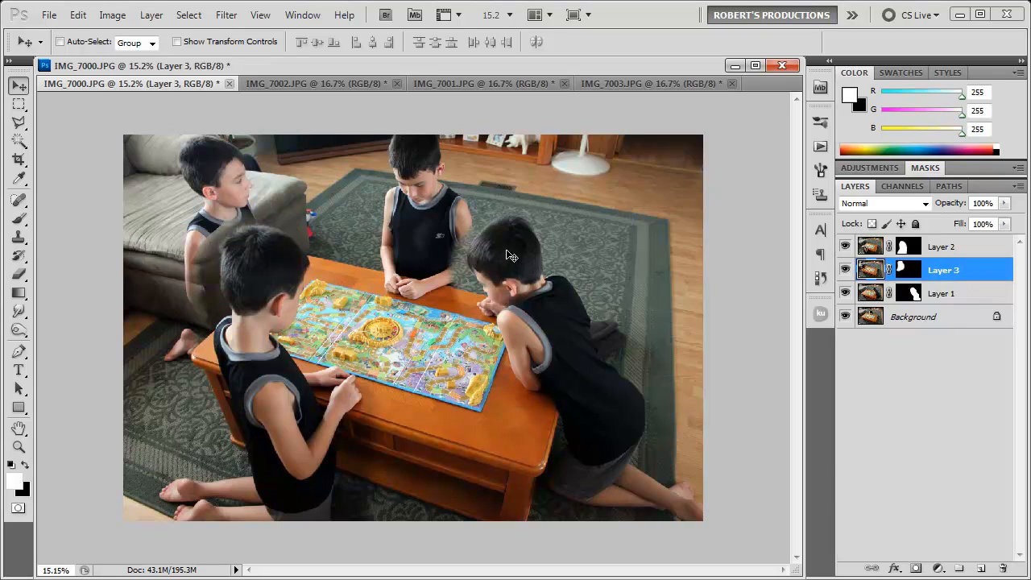
Paint black on Layer 1's mask over the ghosted shirt patch and arm edge
click(942, 293)
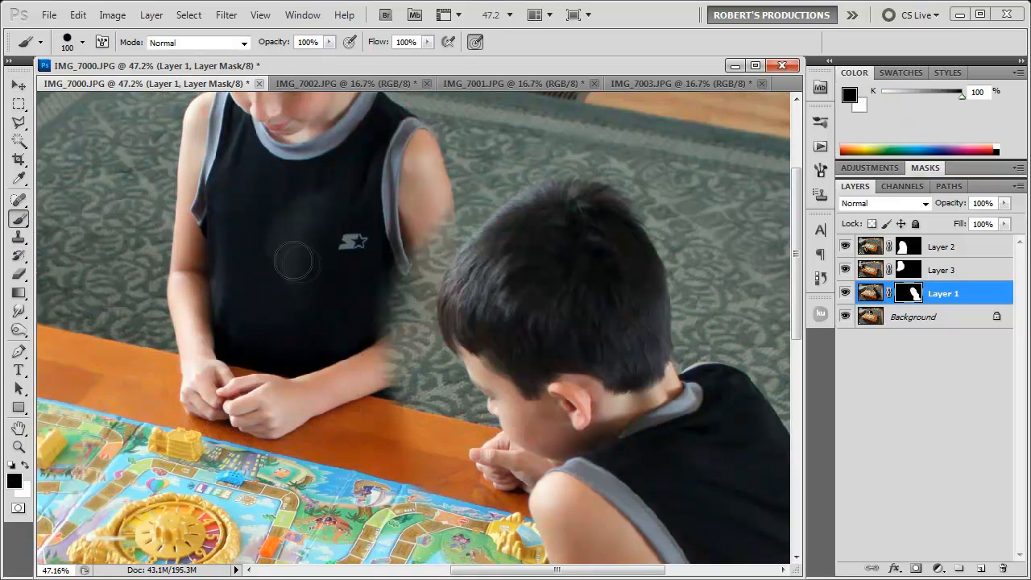
drag(295, 262, 417, 254)
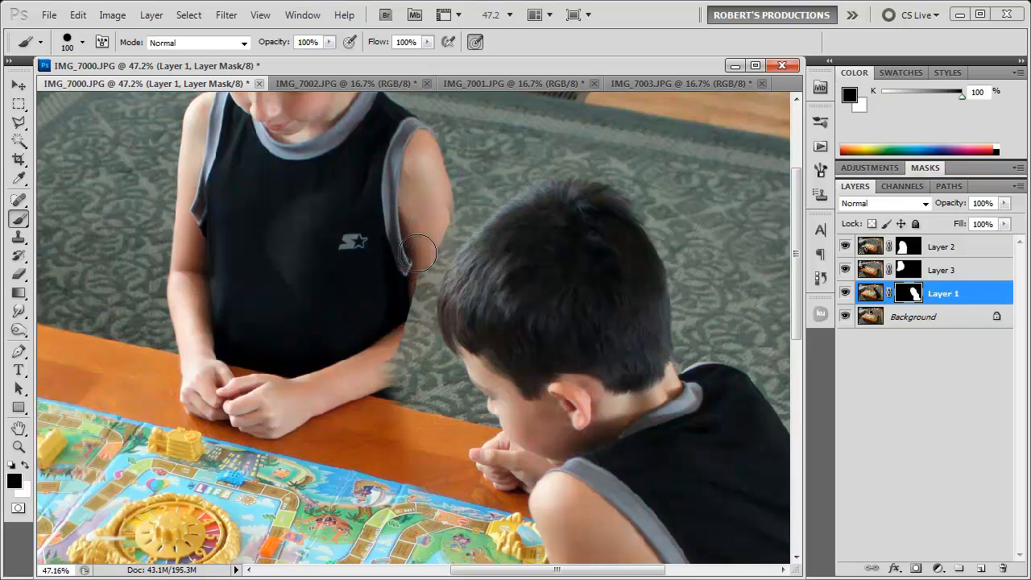
drag(417, 254, 415, 286)
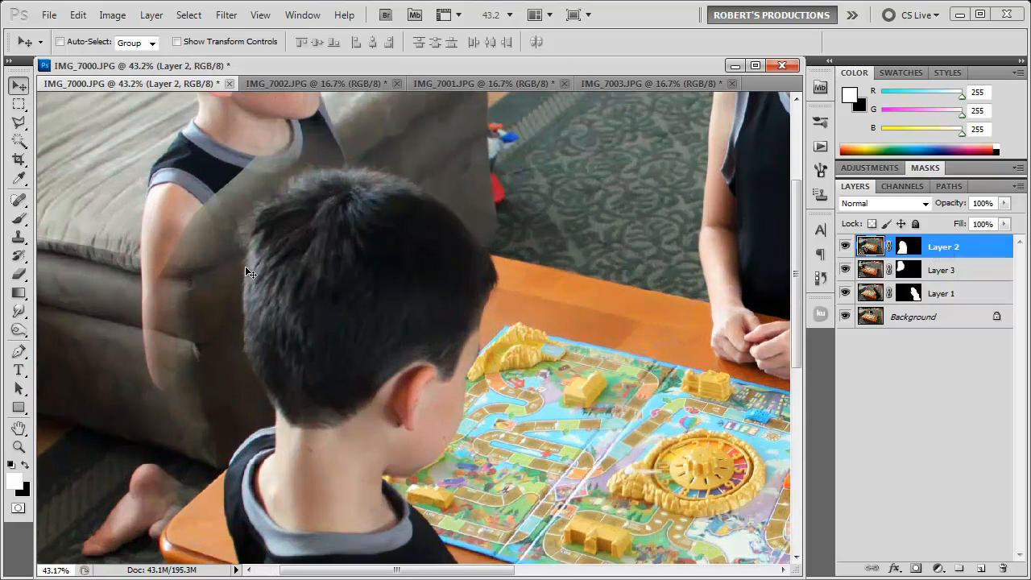
Select Layer 2's mask to paint out the ghosted arm behind the front boy
click(19, 199)
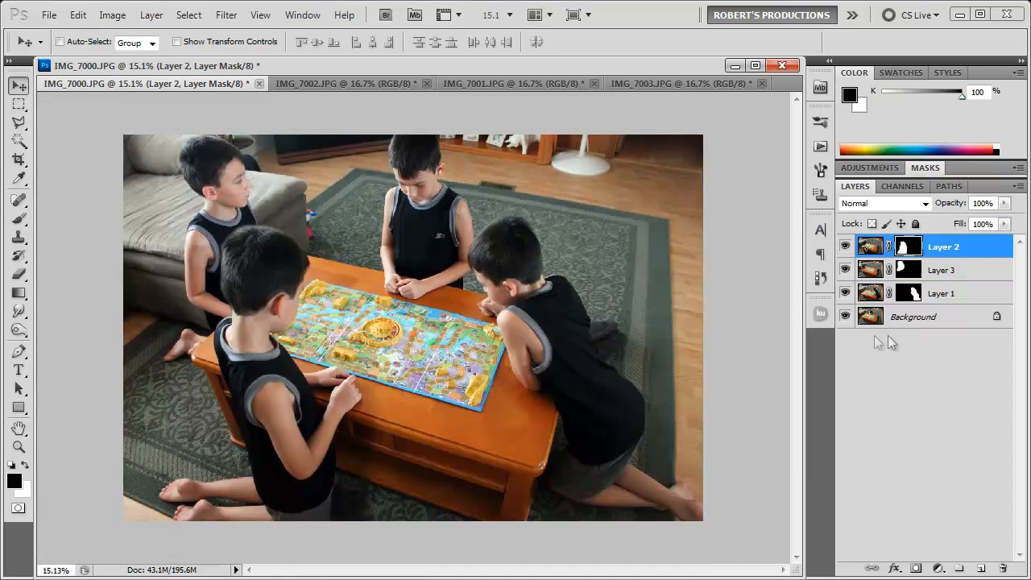
mouse_move(717, 334)
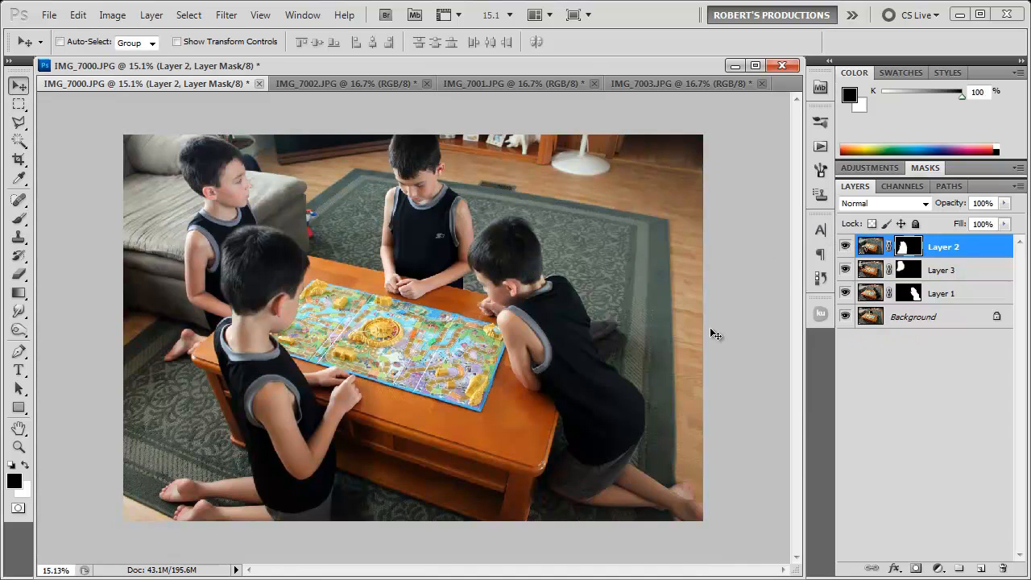
mouse_move(472, 332)
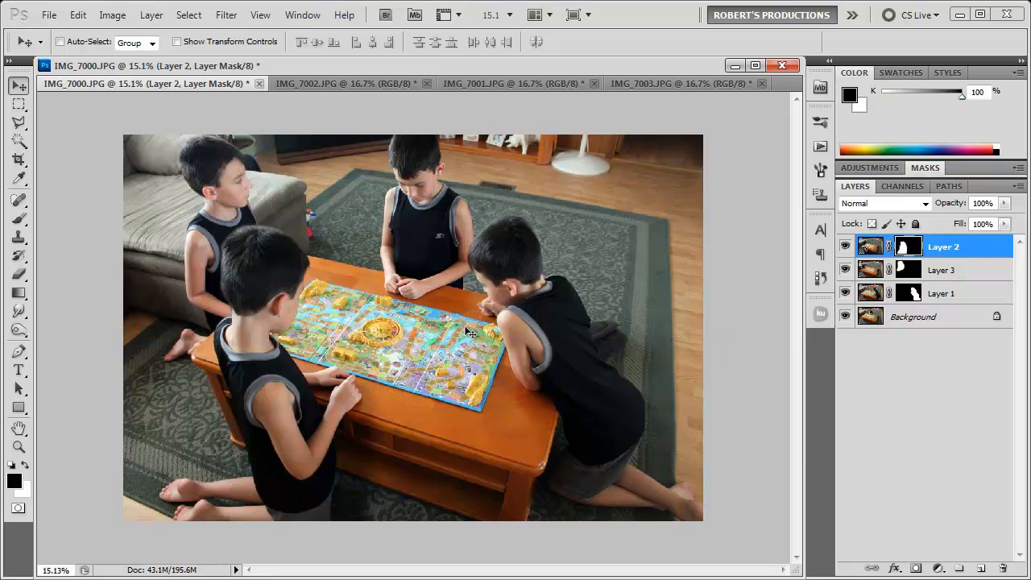
mouse_move(452, 304)
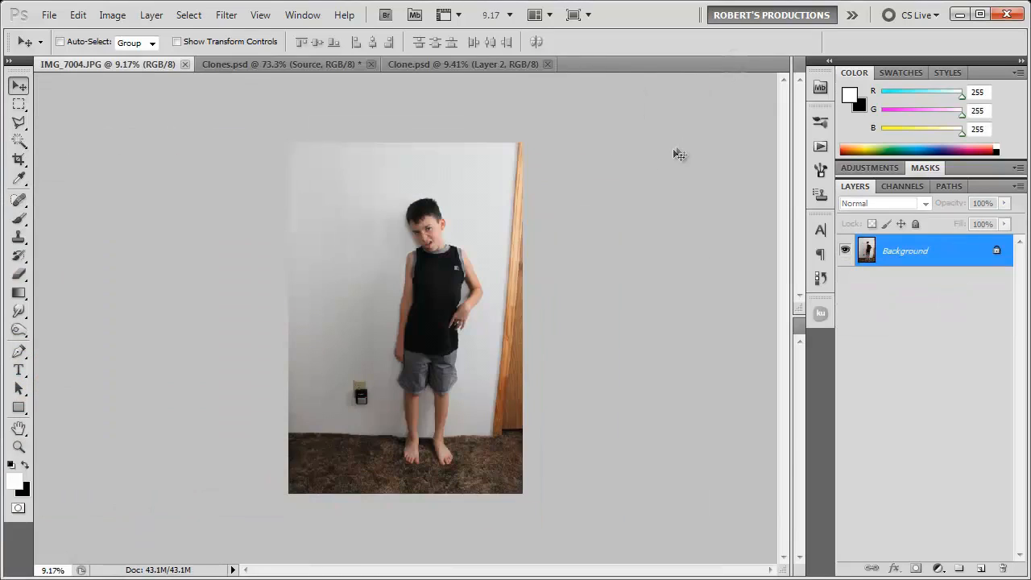
mouse_move(431, 381)
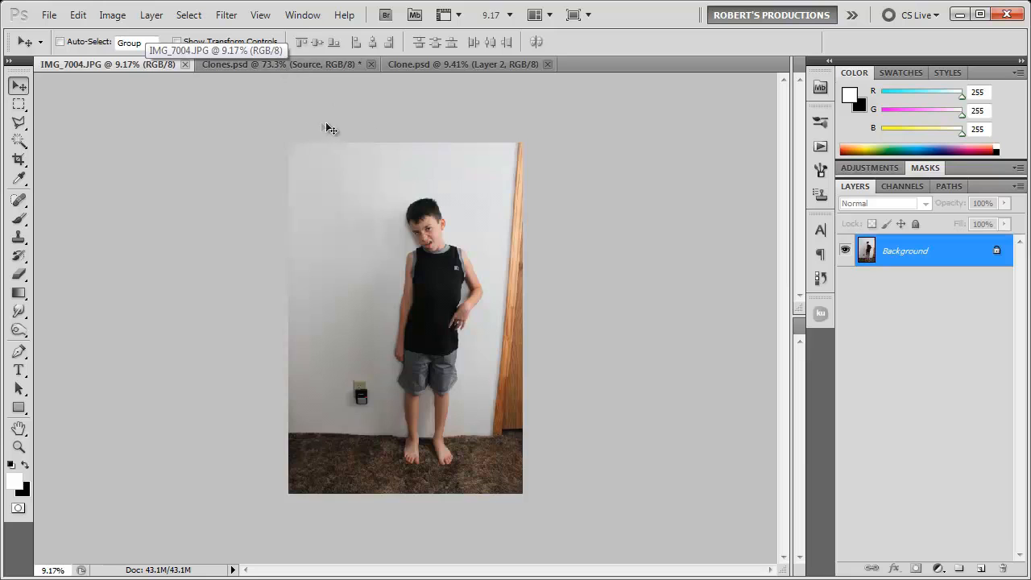
Bring up the Clones.psd document with its three rows of repeated boys
click(278, 64)
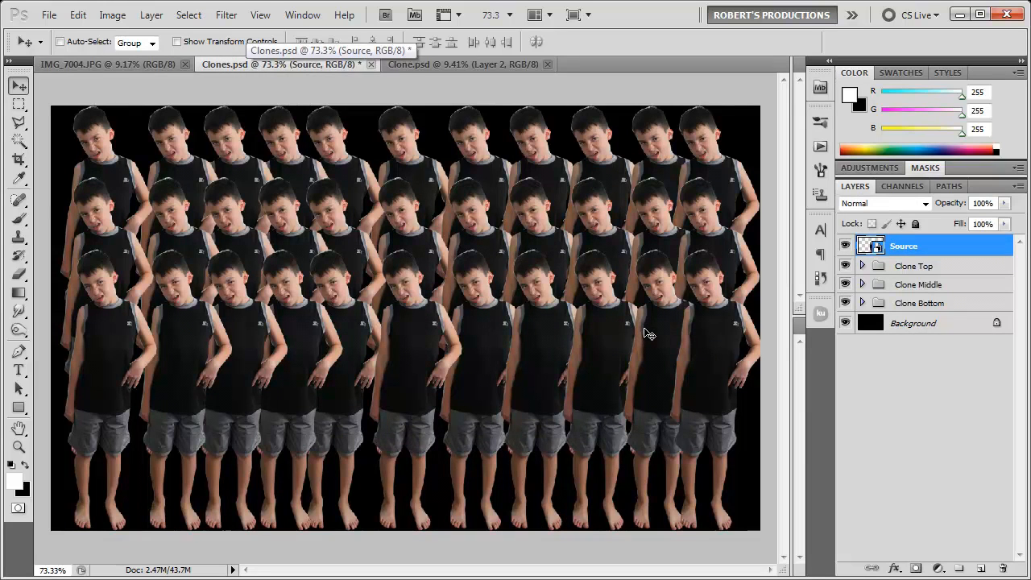
mouse_move(655, 333)
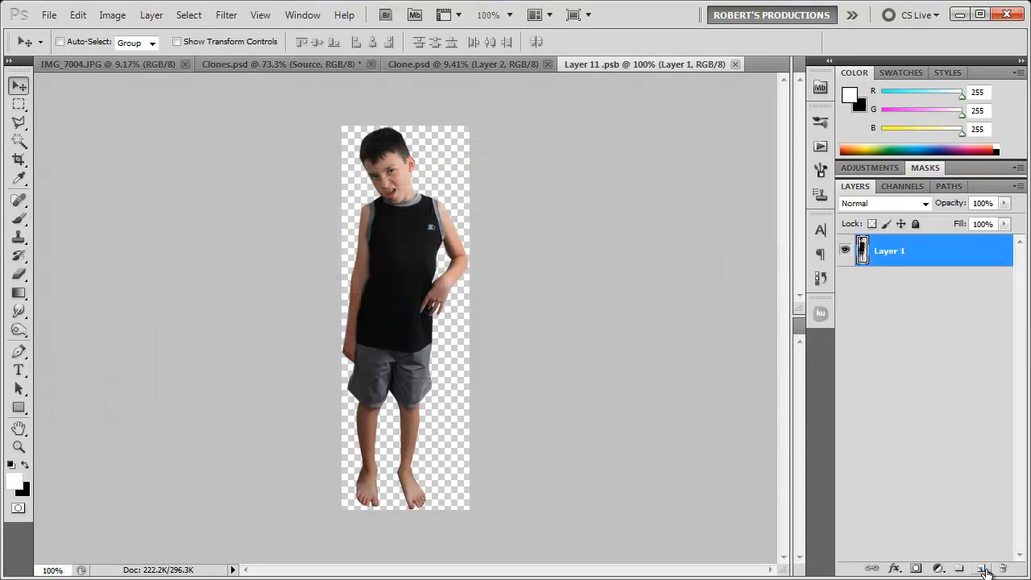
Add a black backdrop layer, erase stray edge pixels atop the boy's head, then hide the backdrop
click(984, 568)
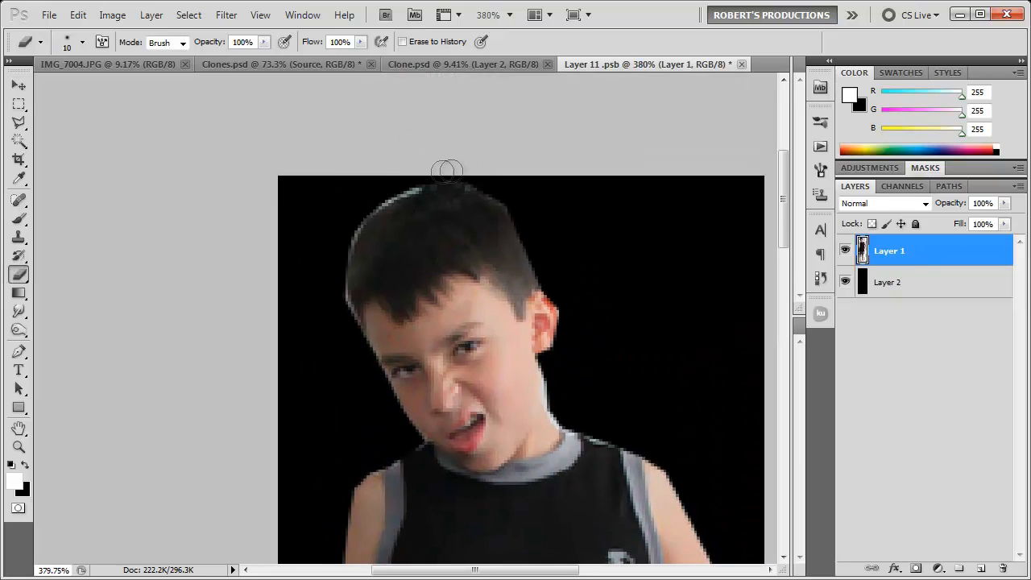
drag(447, 171, 349, 232)
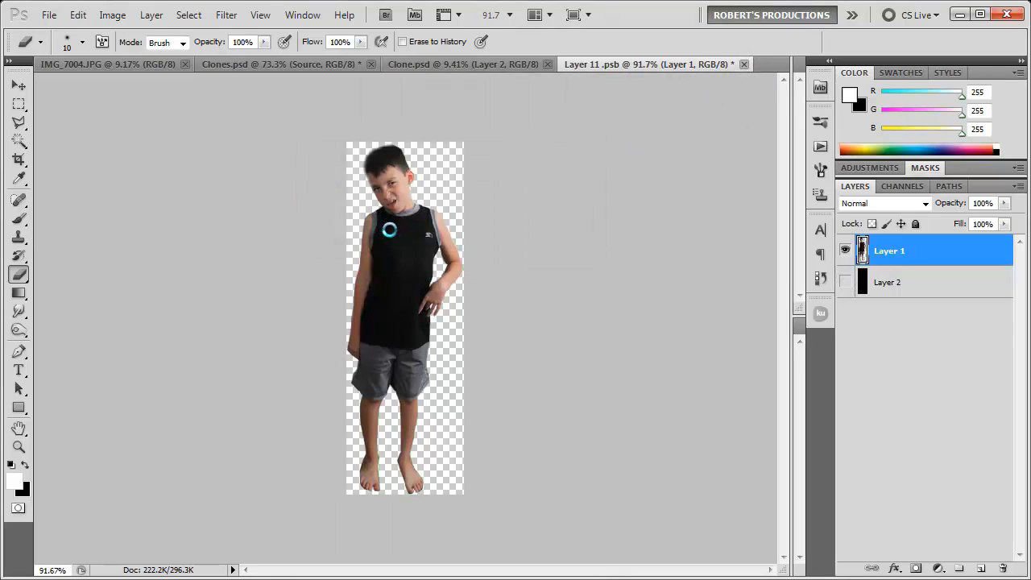
click(282, 63)
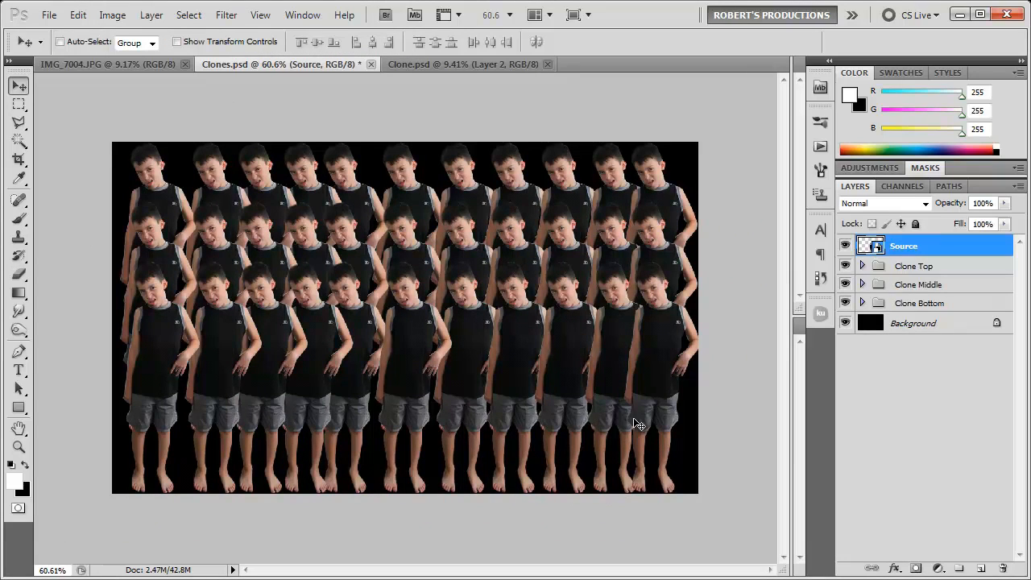
mouse_move(679, 280)
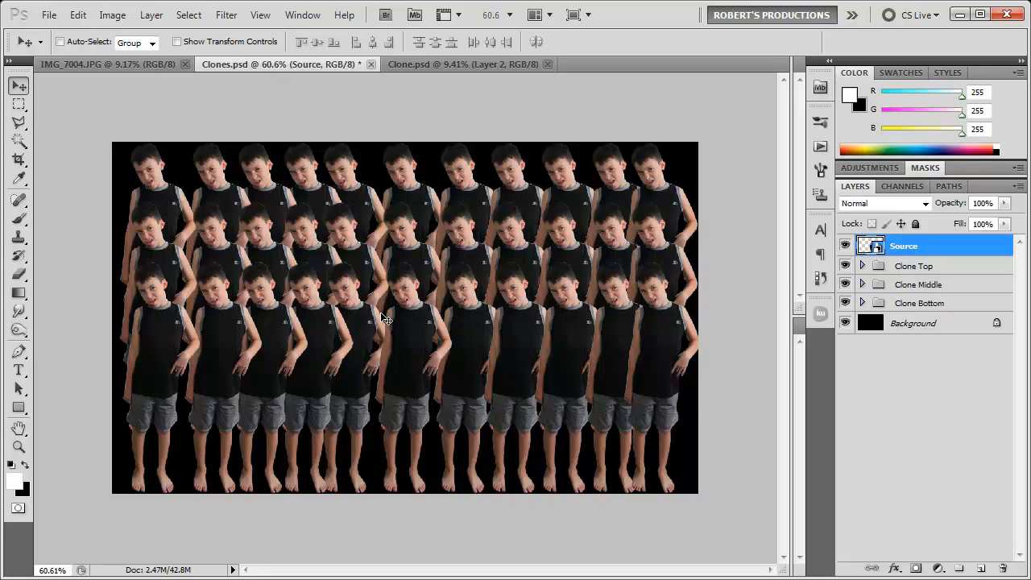
mouse_move(395, 305)
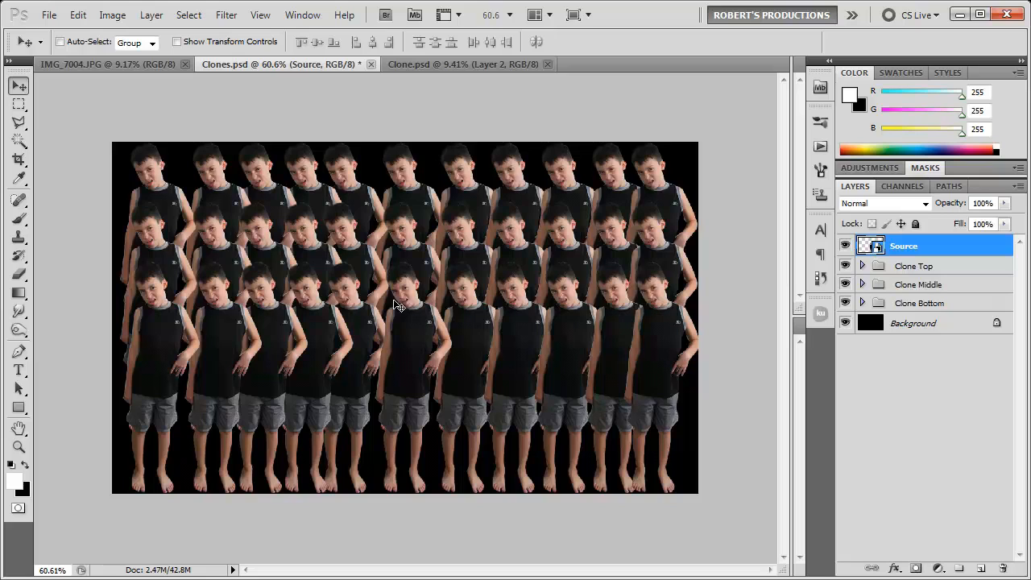
mouse_move(413, 300)
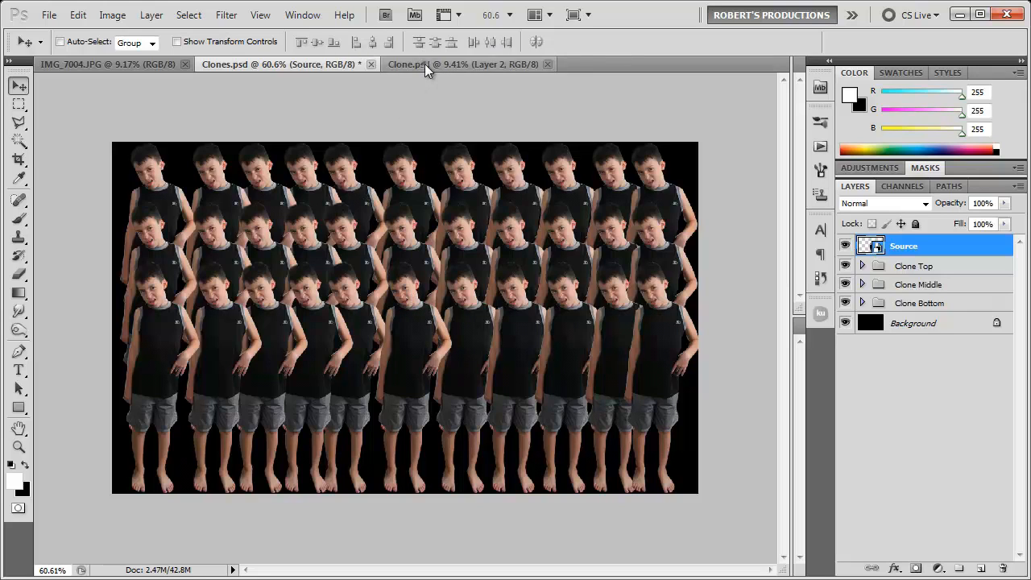
Switch to the Clone.psd board-game composite document
click(463, 65)
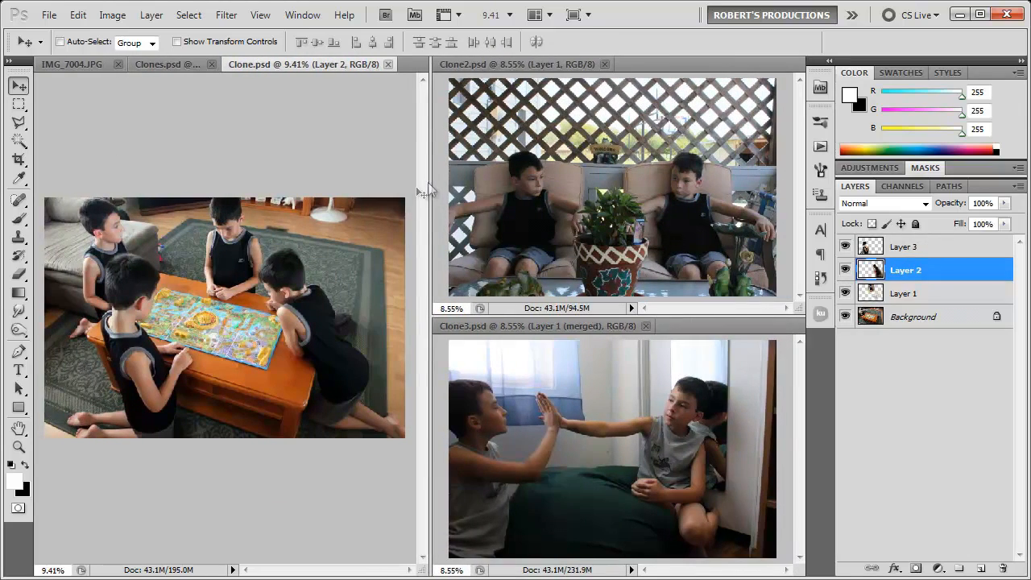
mouse_move(497, 471)
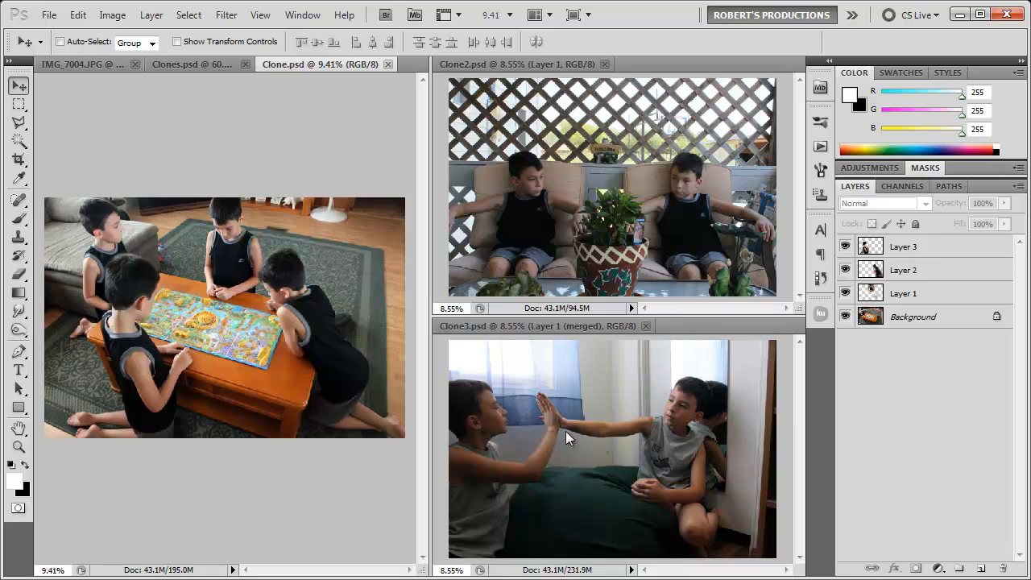
mouse_move(599, 458)
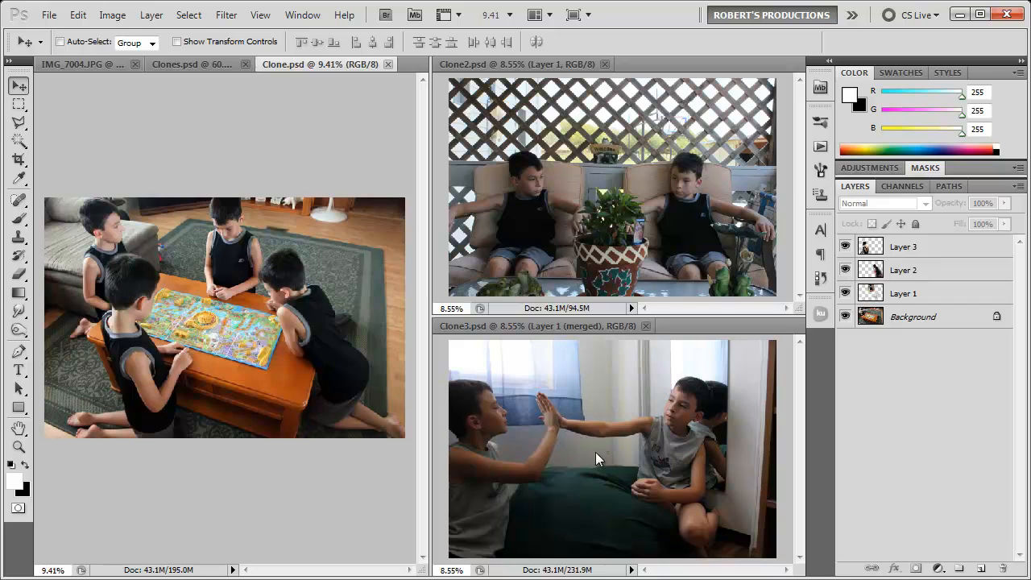
mouse_move(560, 435)
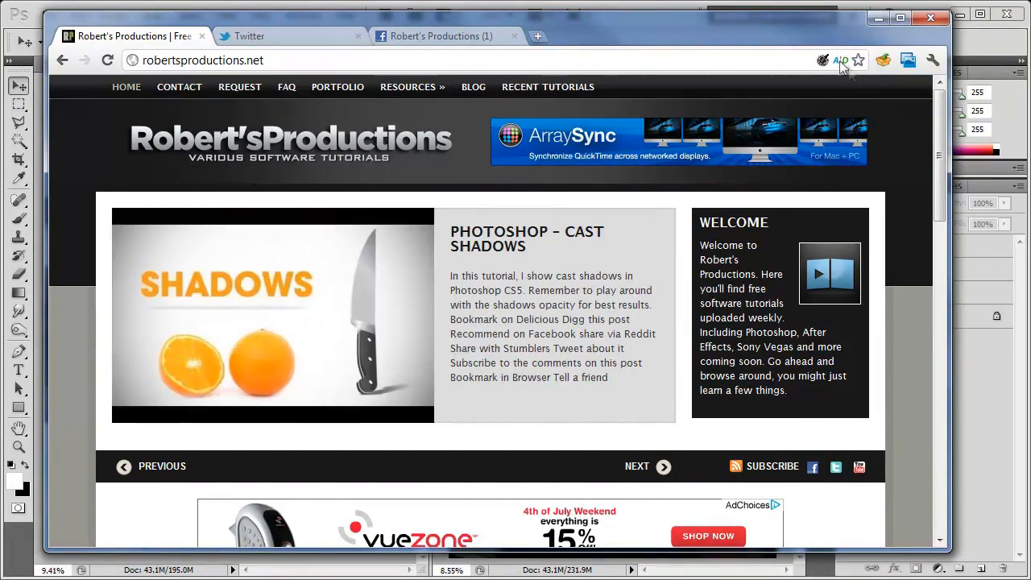
mouse_move(918, 120)
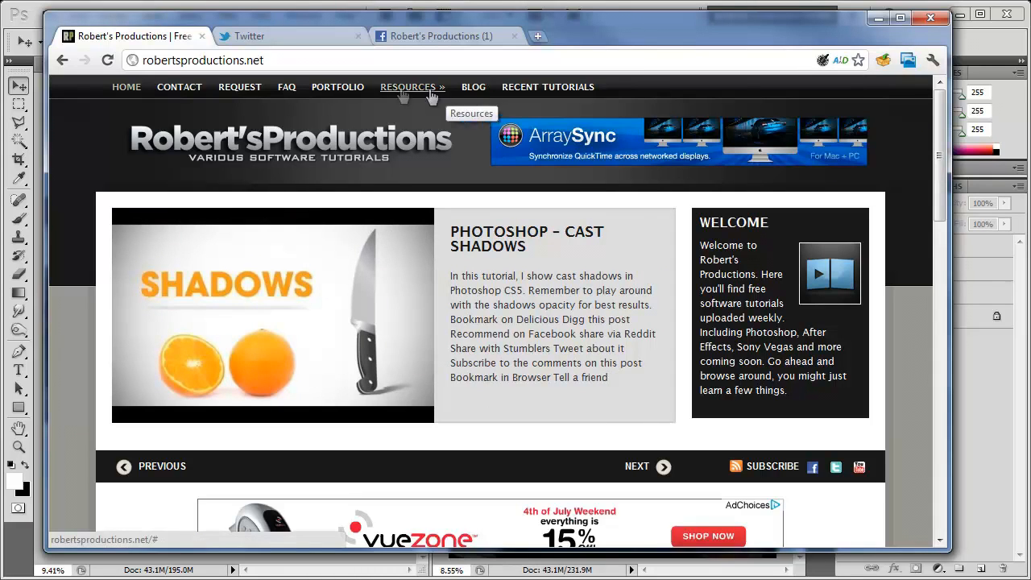
Go to the YouTube Backgrounds page through the site's Resources > Downloads menu
click(409, 87)
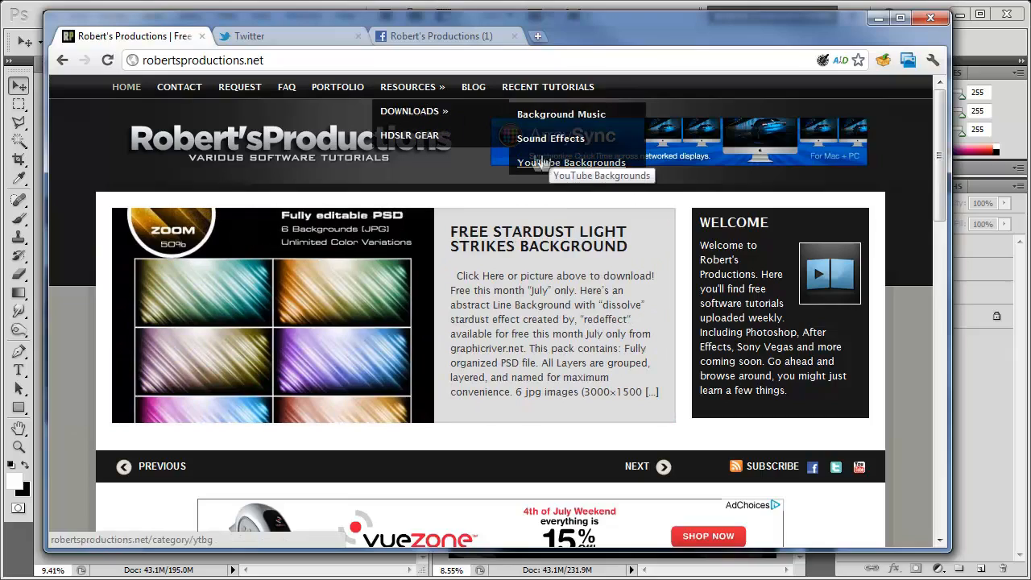
click(571, 163)
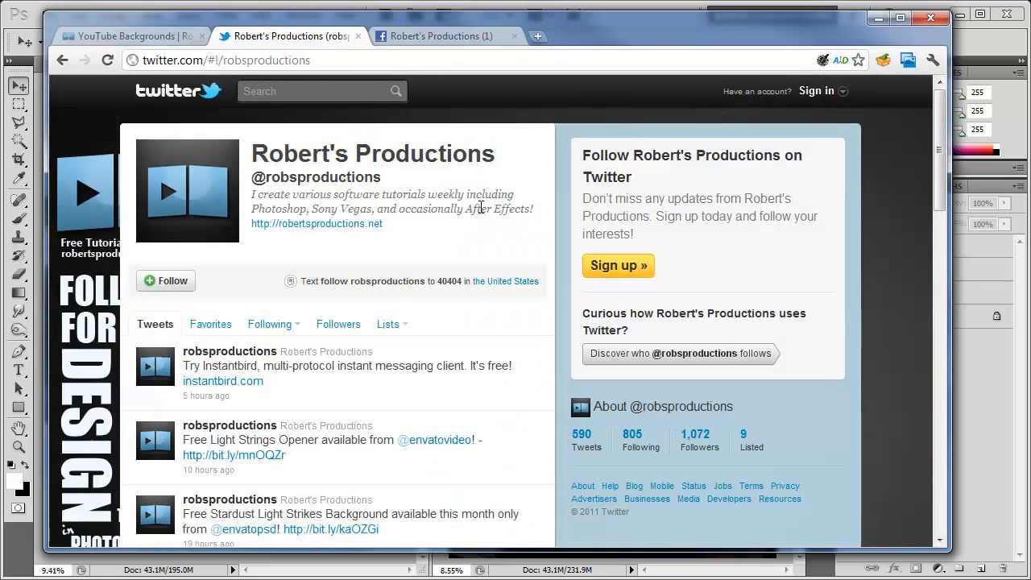
mouse_move(479, 191)
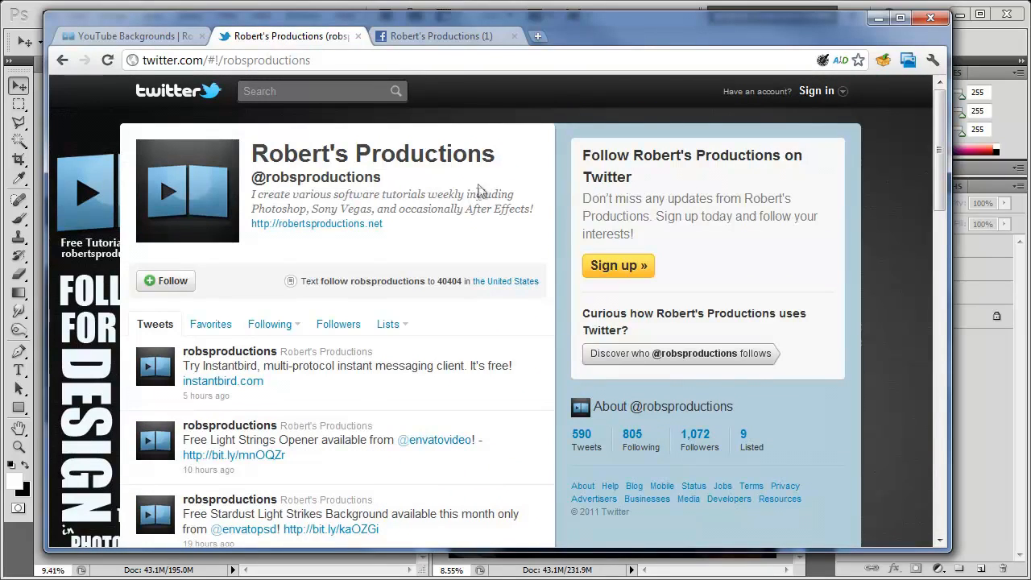
View the Robert's Productions Facebook page, then its YouTube channel page
click(440, 36)
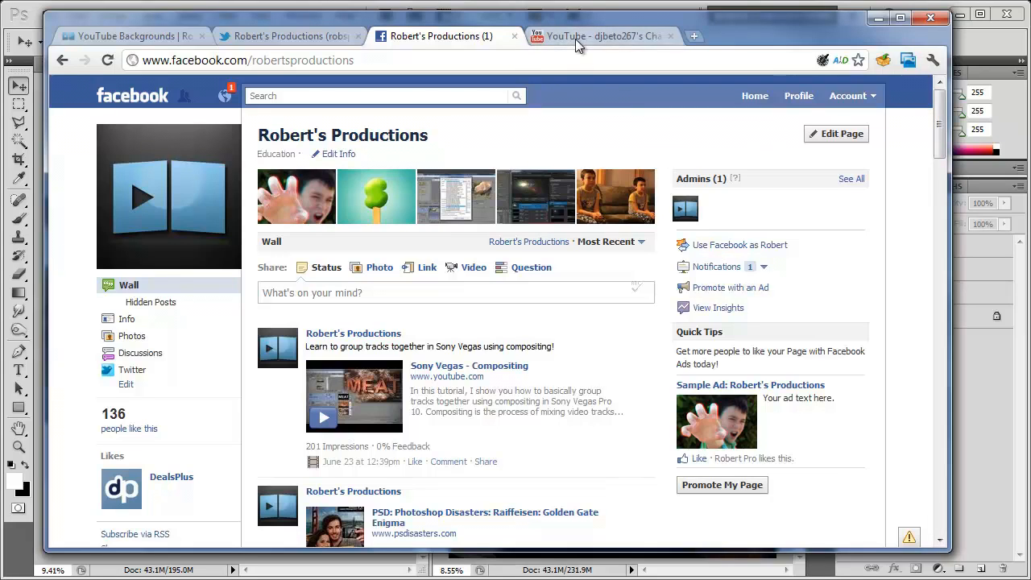
click(601, 36)
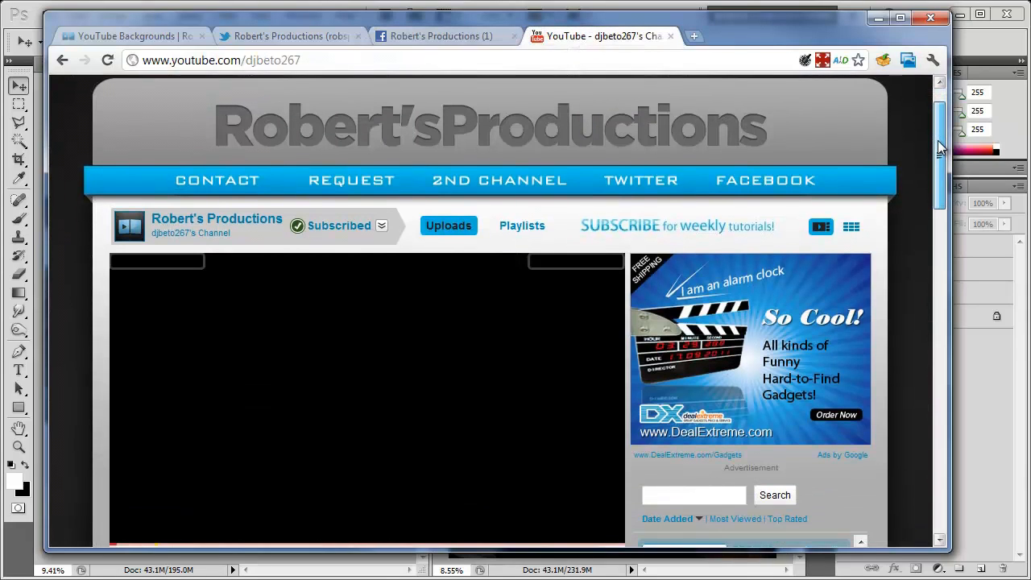